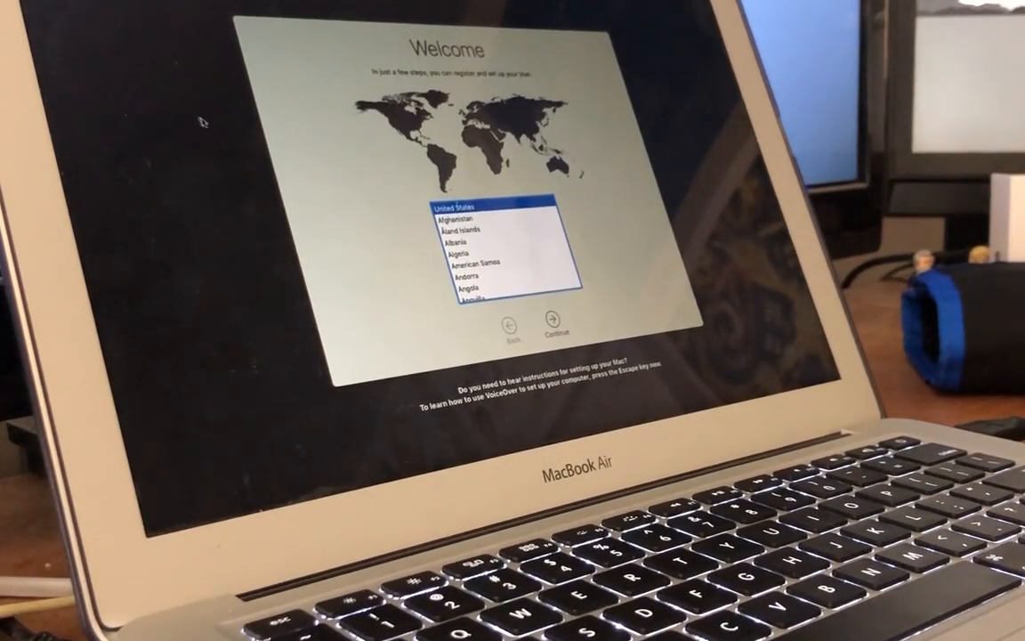
click(551, 321)
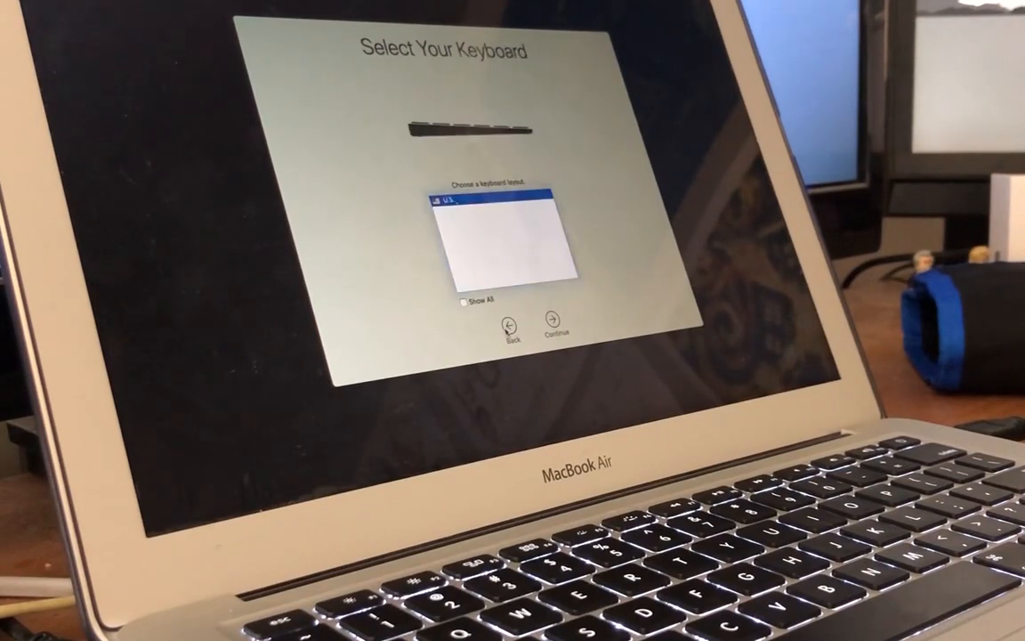
click(551, 321)
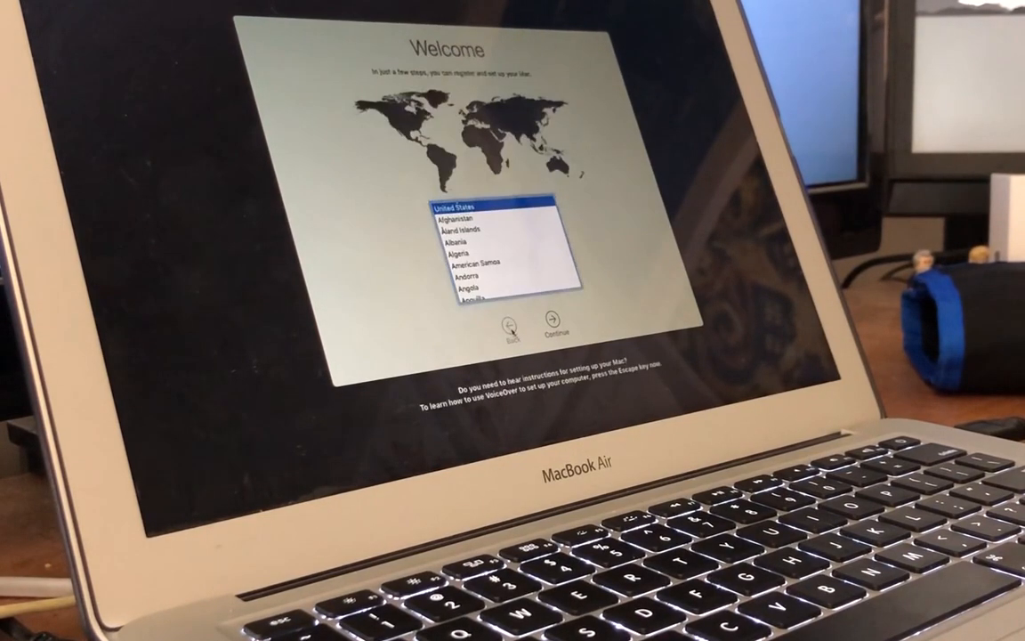